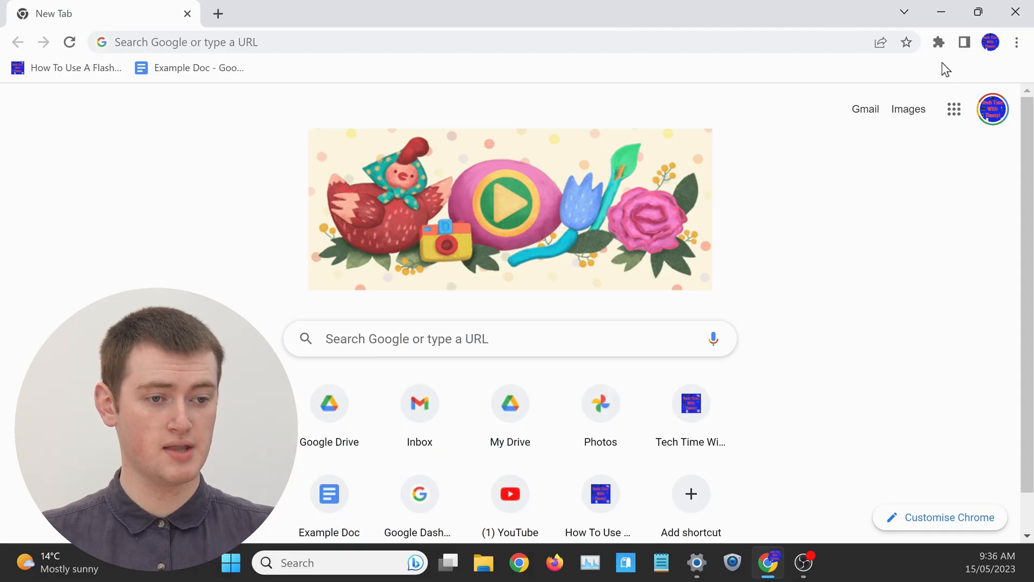
# Pin Tab Muter from the Extensions puzzle menu, then close the list
pyautogui.click(939, 42)
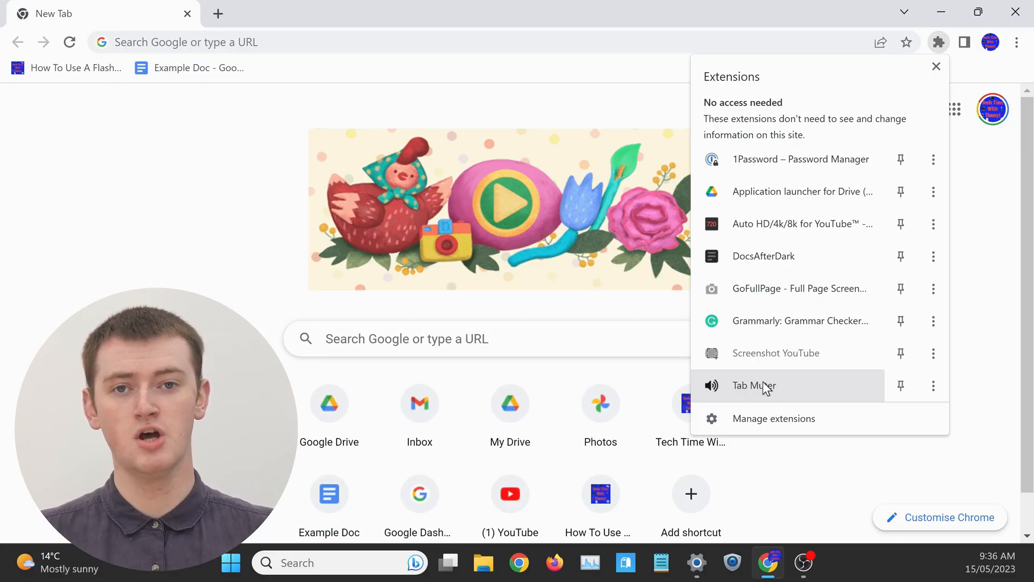
pyautogui.click(936, 66)
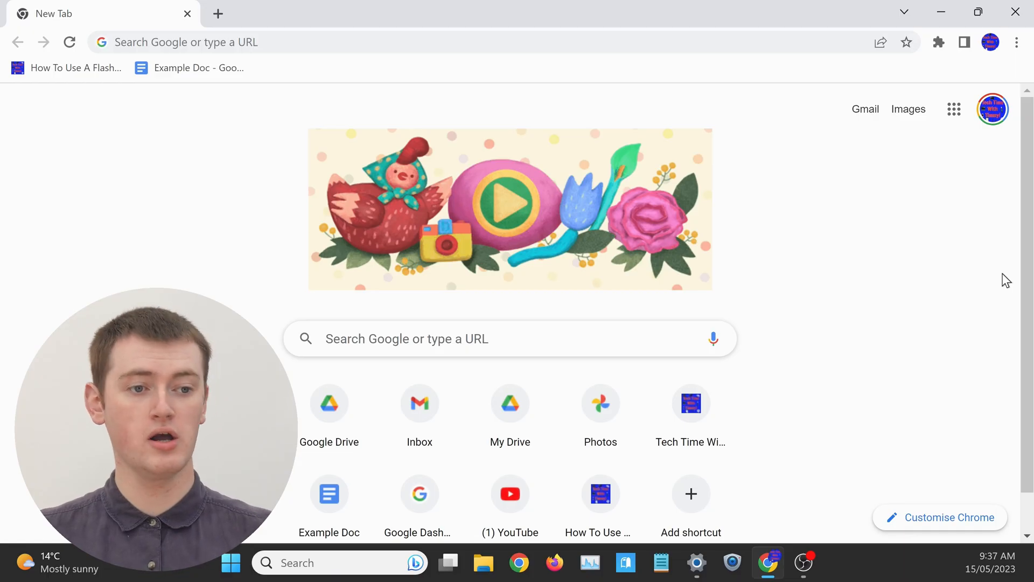
pyautogui.moveTo(934, 65)
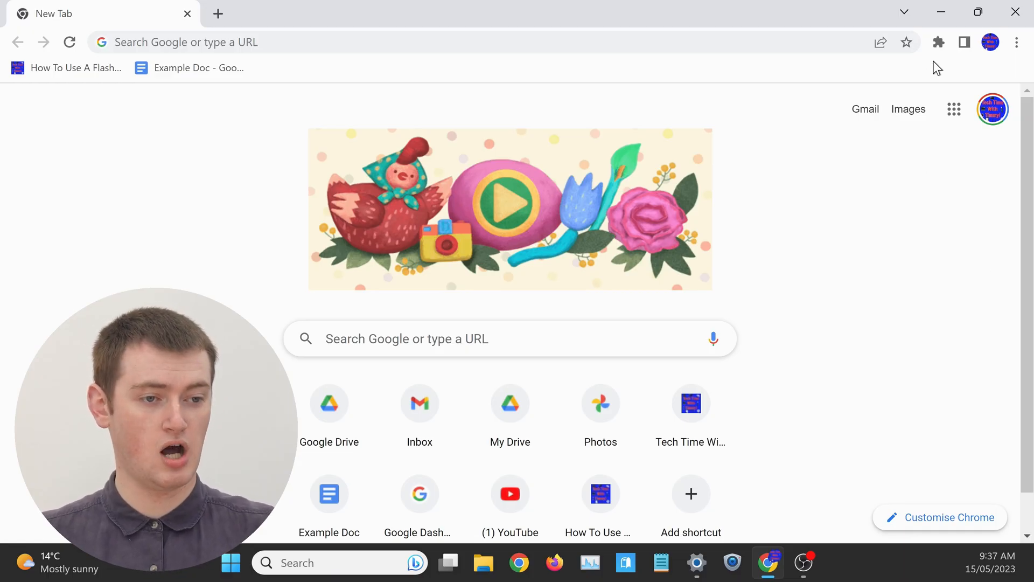
pyautogui.click(938, 42)
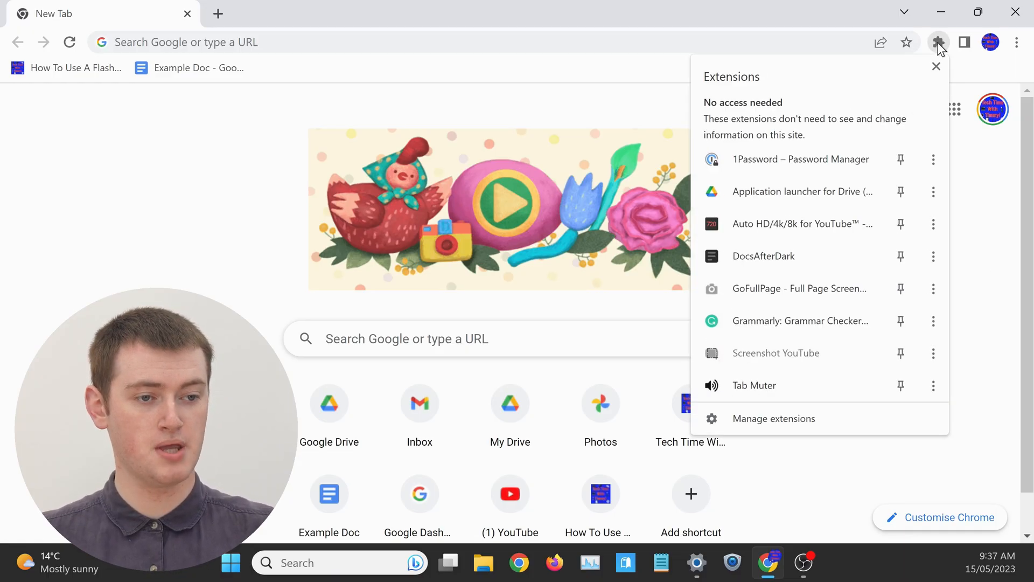
pyautogui.moveTo(824, 207)
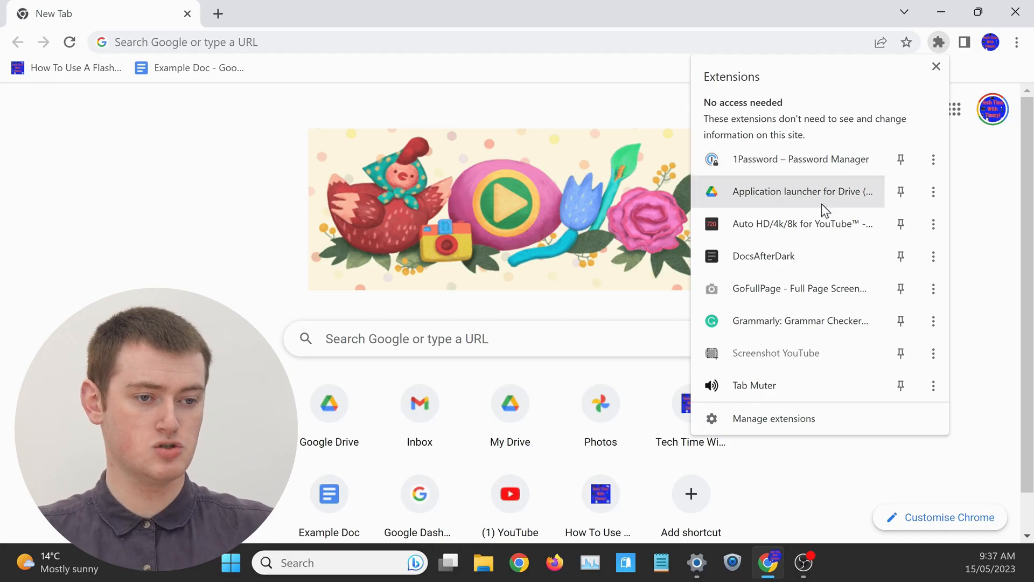
pyautogui.moveTo(825, 207)
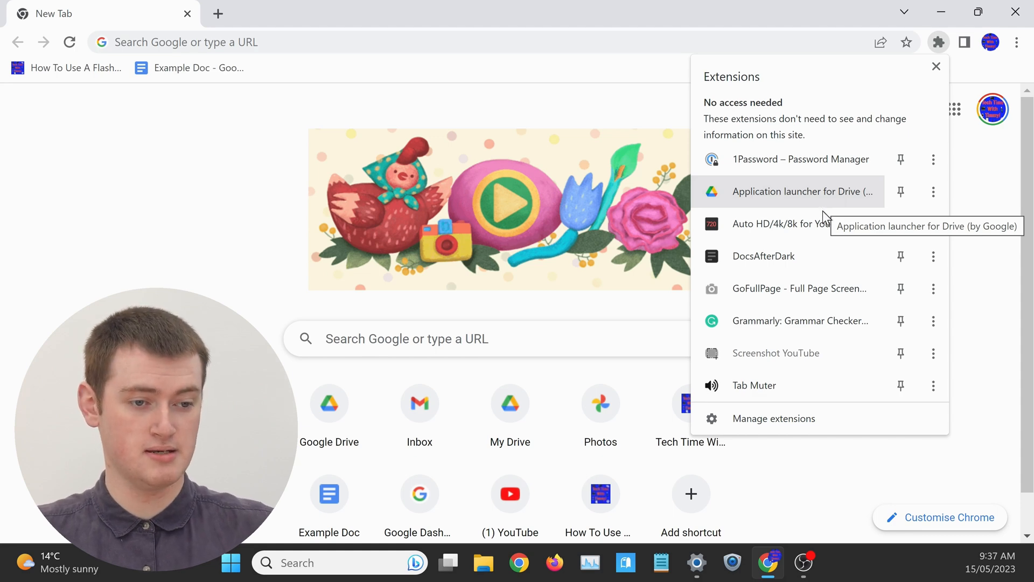
pyautogui.moveTo(772, 391)
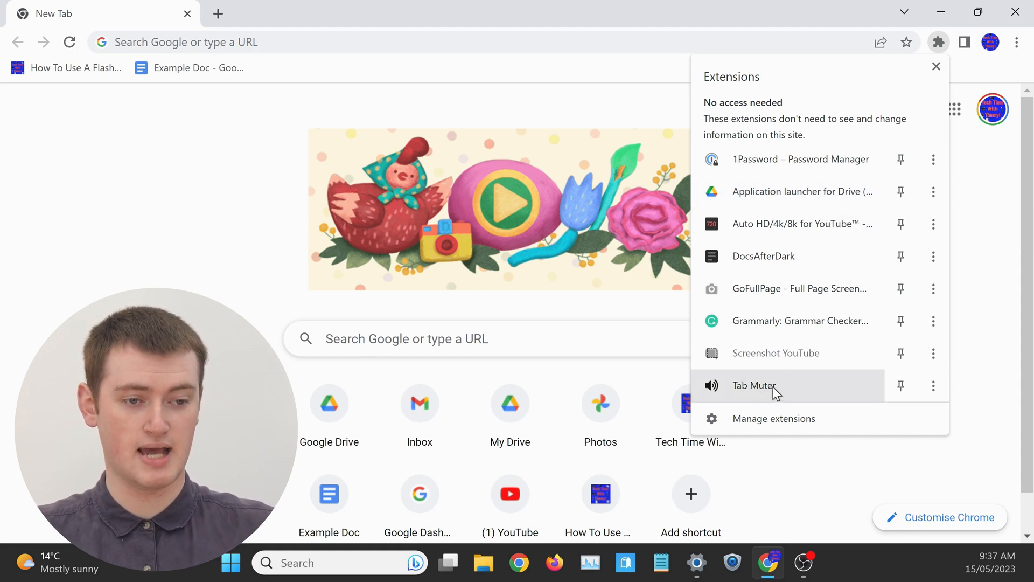
pyautogui.moveTo(772, 392)
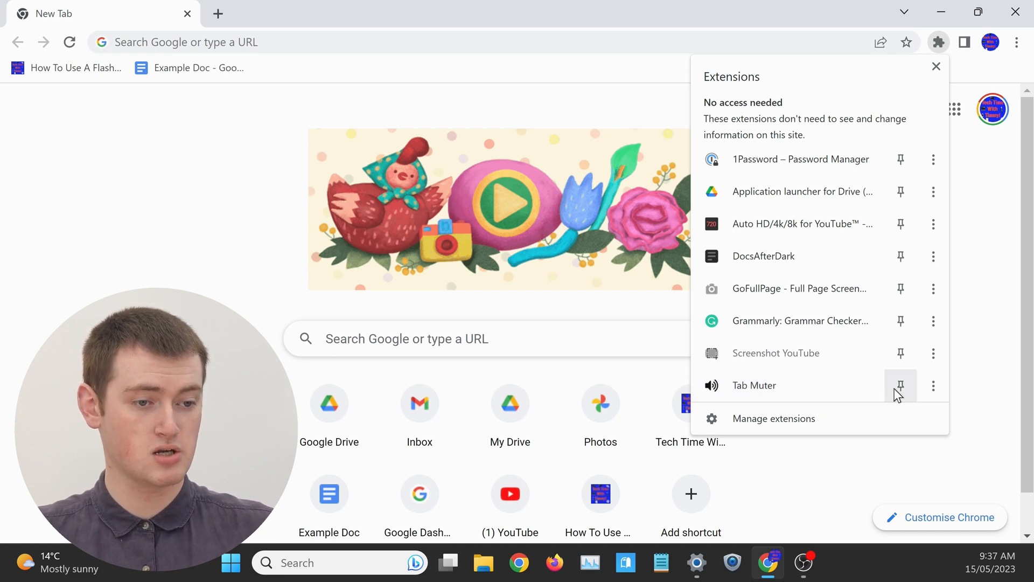
pyautogui.click(901, 385)
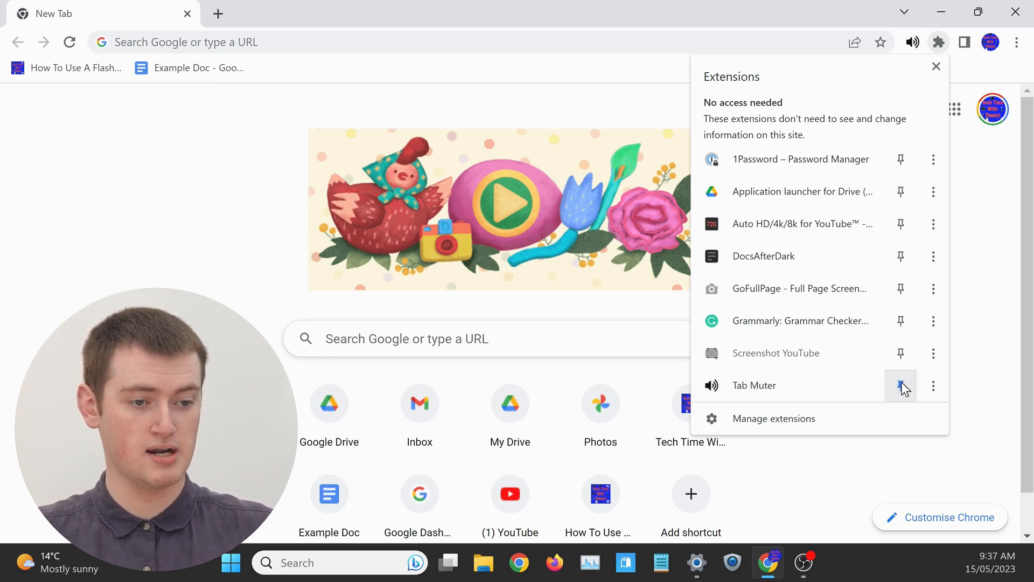
pyautogui.click(900, 385)
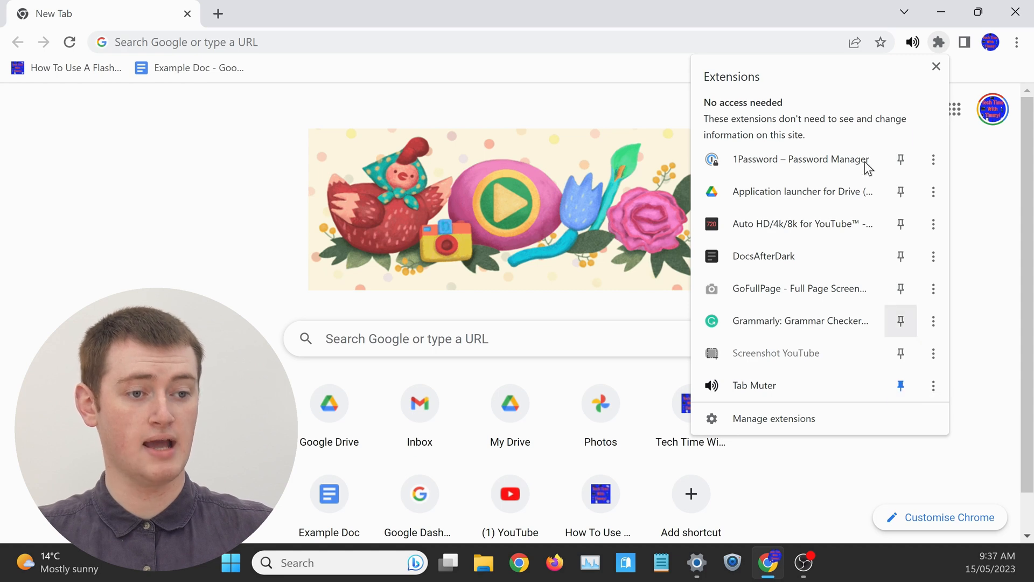
pyautogui.moveTo(912, 42)
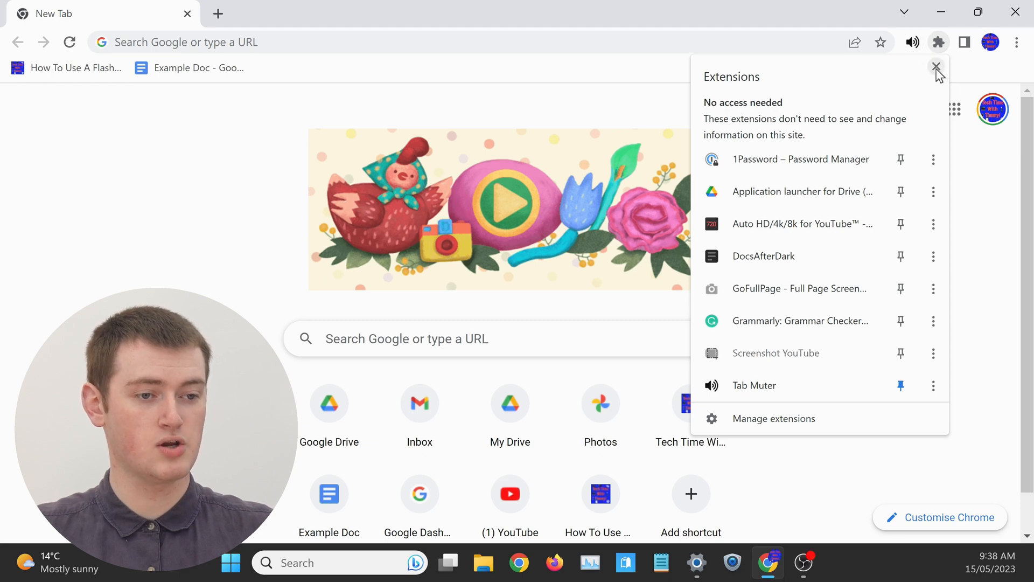
pyautogui.click(936, 67)
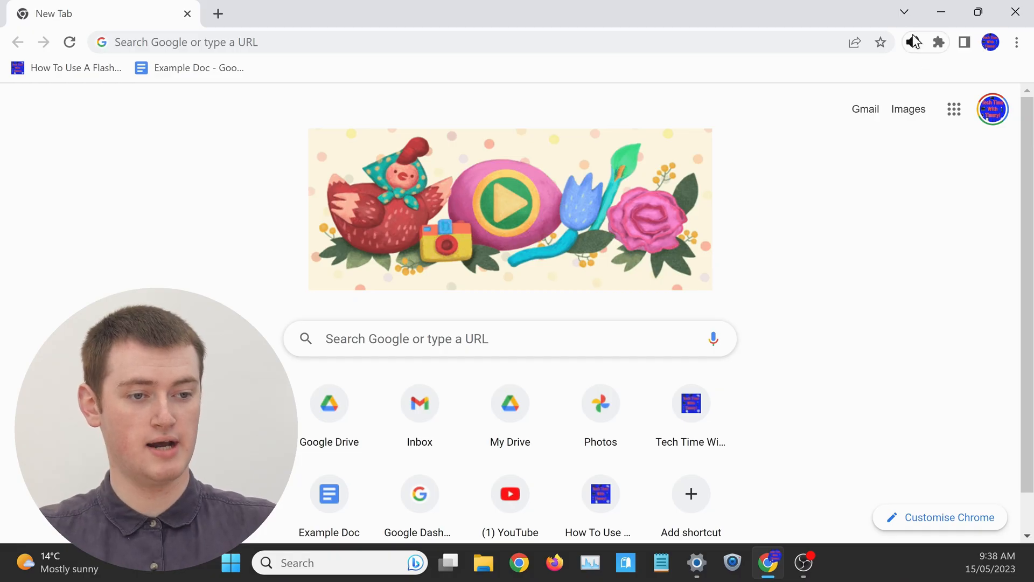
# Mute the current tab via the pinned Tab Muter icon and reopen the Extensions menu
pyautogui.click(913, 43)
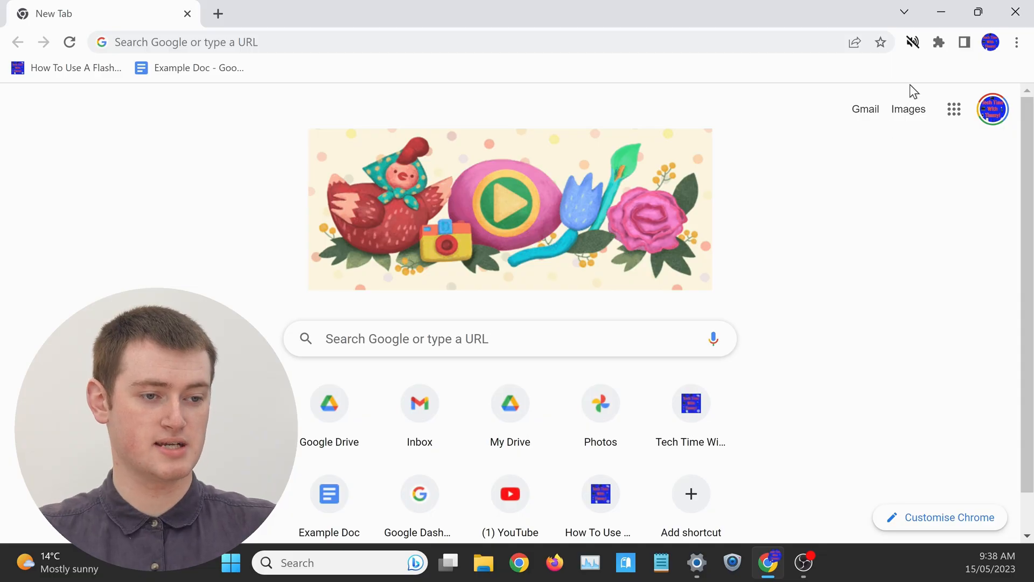
pyautogui.click(938, 42)
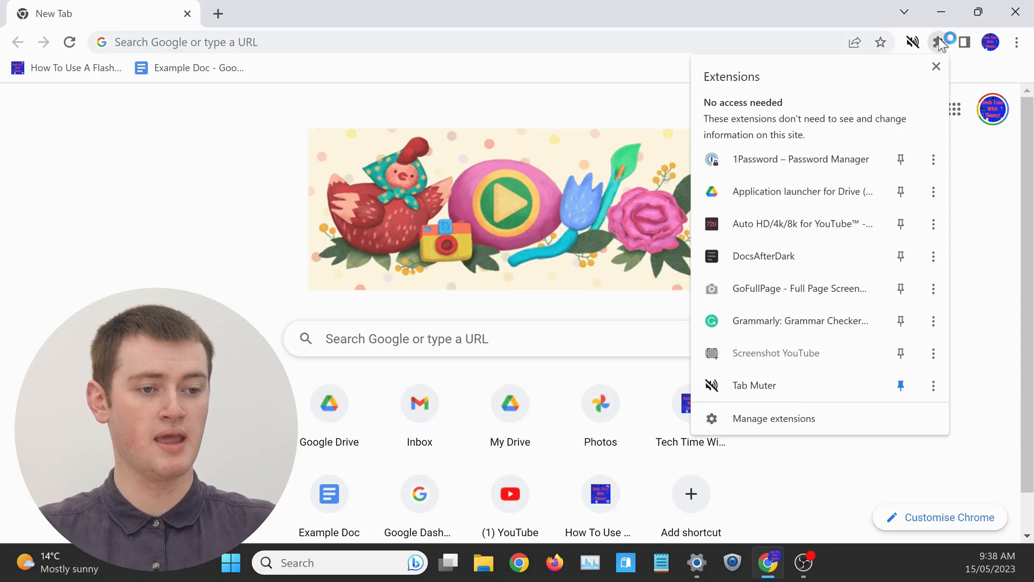
pyautogui.moveTo(860, 128)
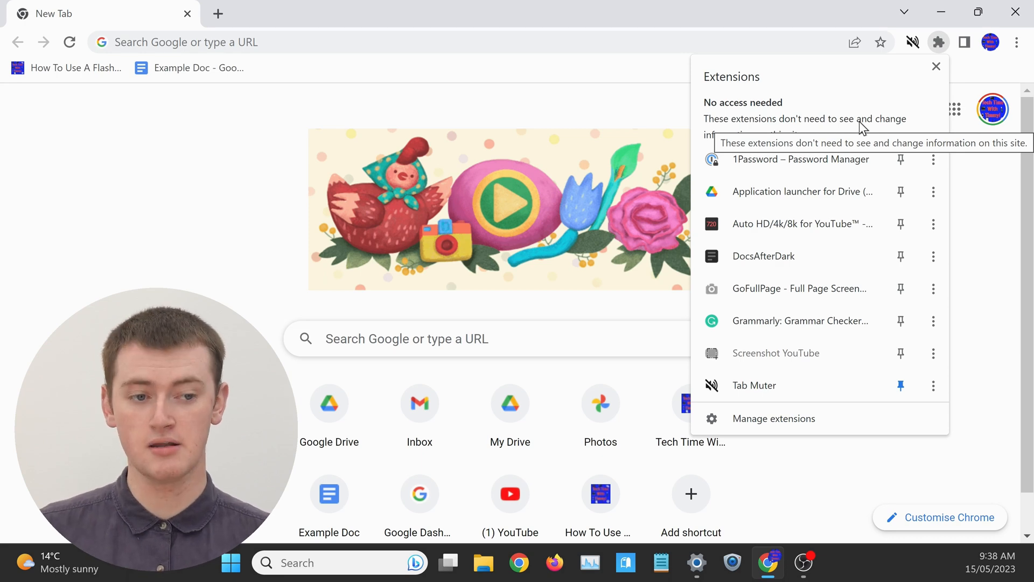
pyautogui.moveTo(844, 142)
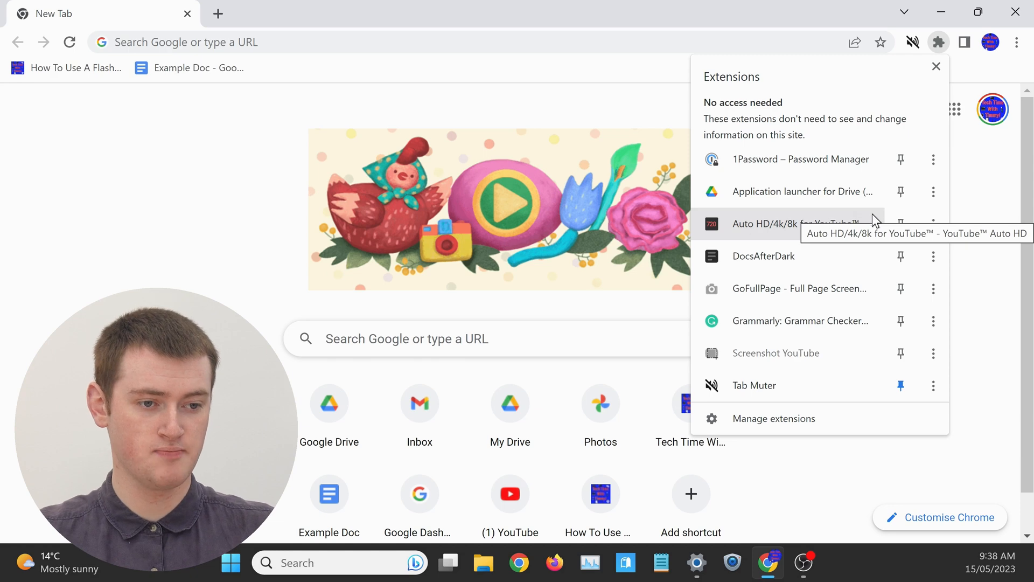
pyautogui.moveTo(901, 256)
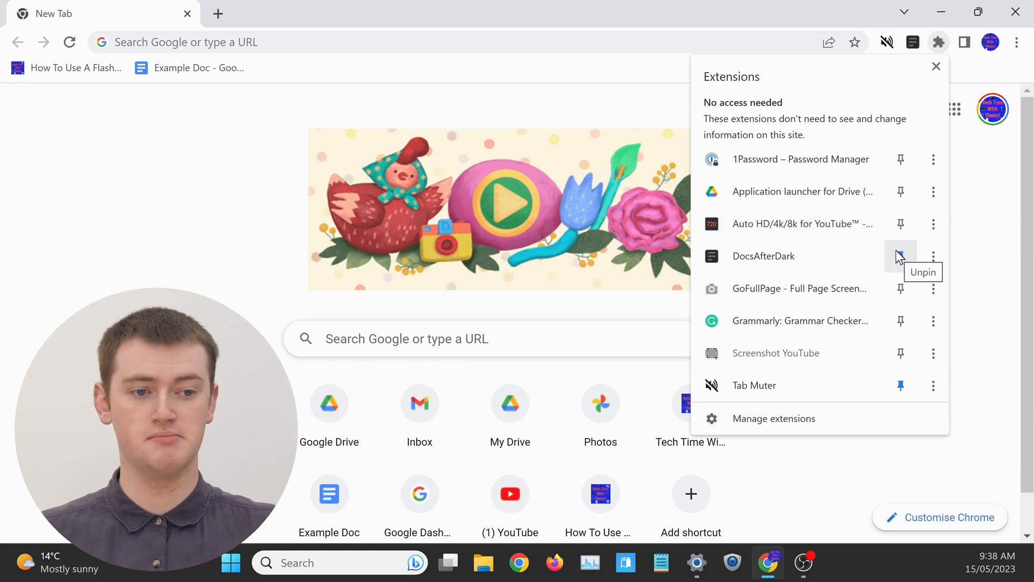
# Pin DocsAfterDark, GoFullPage and Screenshot YouTube beside Tab Muter, then close the list
pyautogui.click(901, 257)
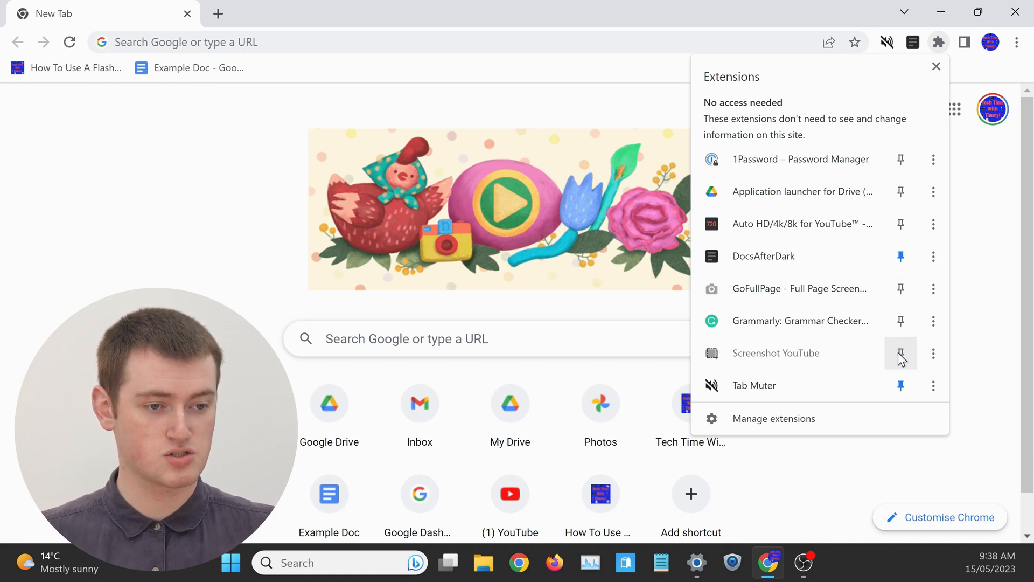
pyautogui.click(900, 353)
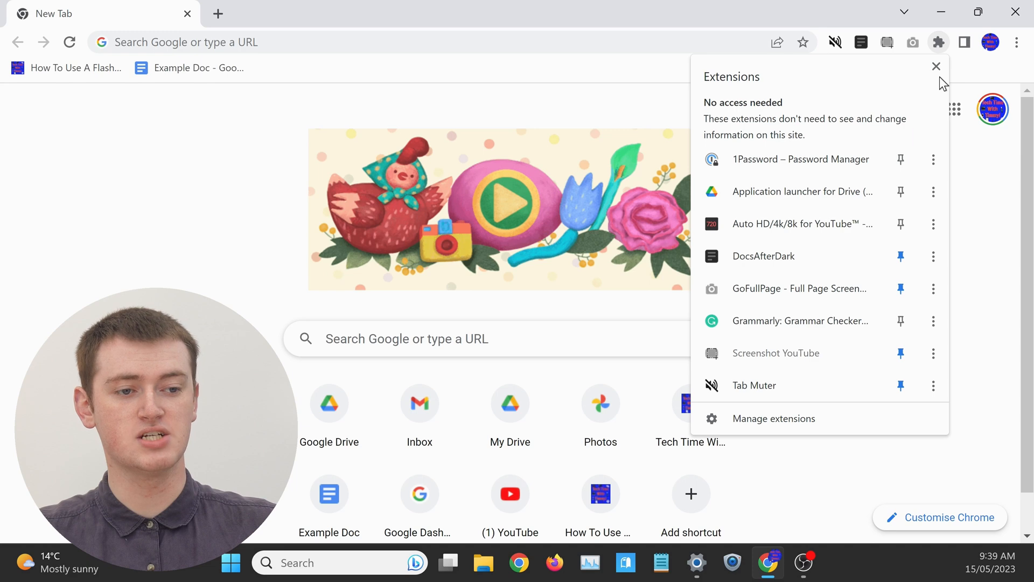
pyautogui.click(935, 67)
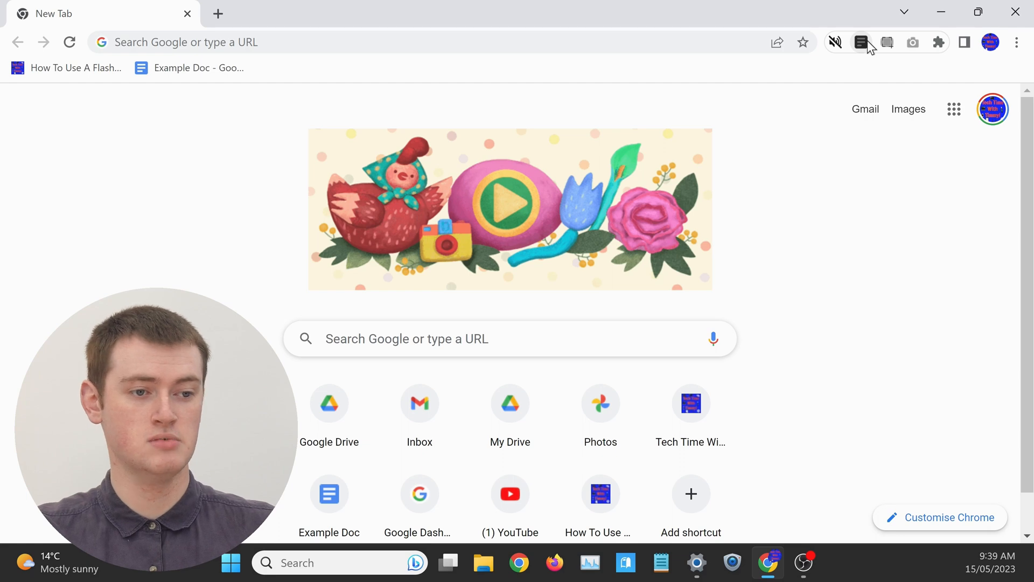
pyautogui.moveTo(938, 42)
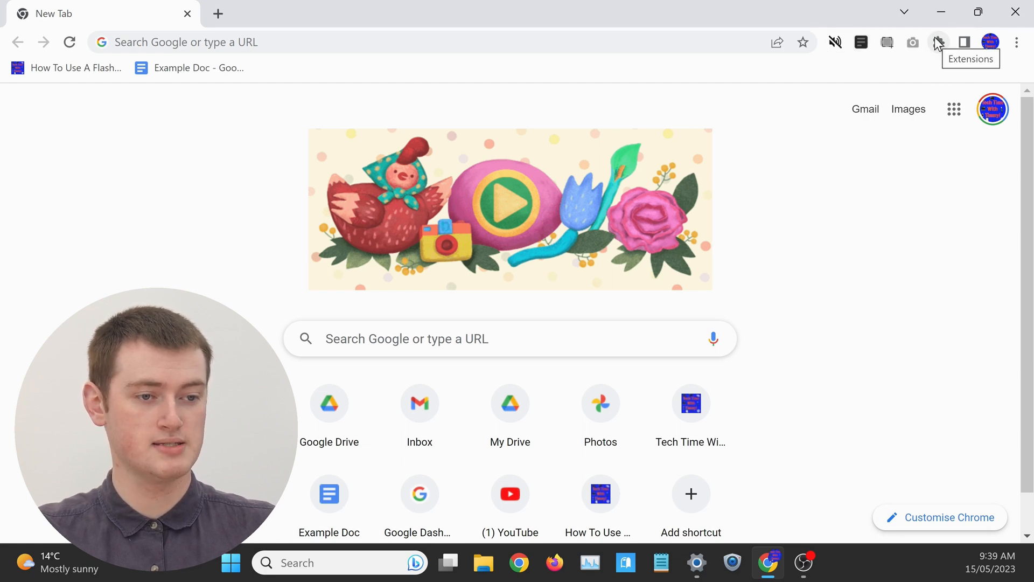
# Unpin DocsAfterDark in the Extensions menu, keeping Tab Muter, Screenshot YouTube and GoFullPage pinned
pyautogui.click(938, 42)
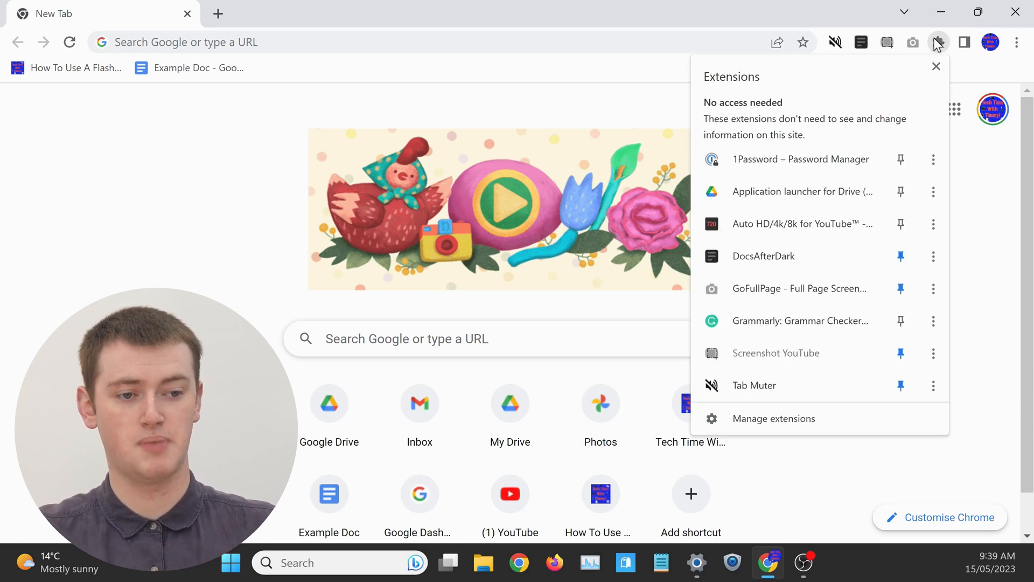
pyautogui.moveTo(890, 51)
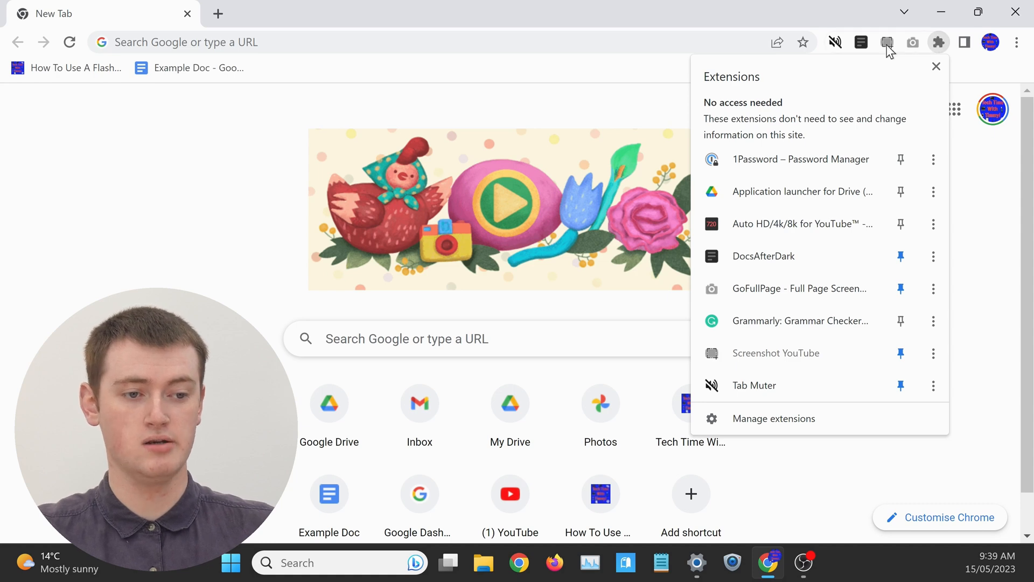
pyautogui.moveTo(808, 259)
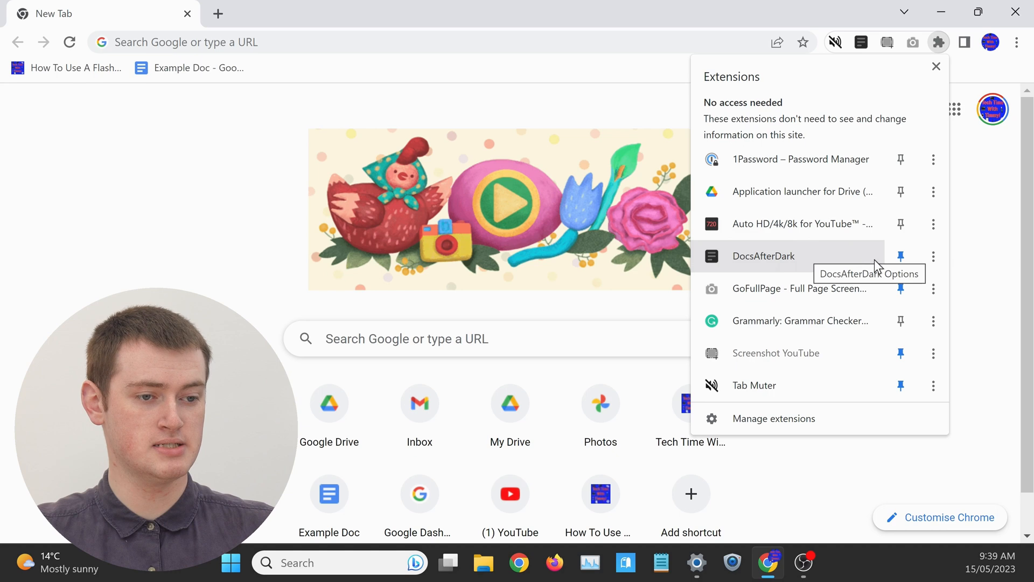
pyautogui.click(900, 256)
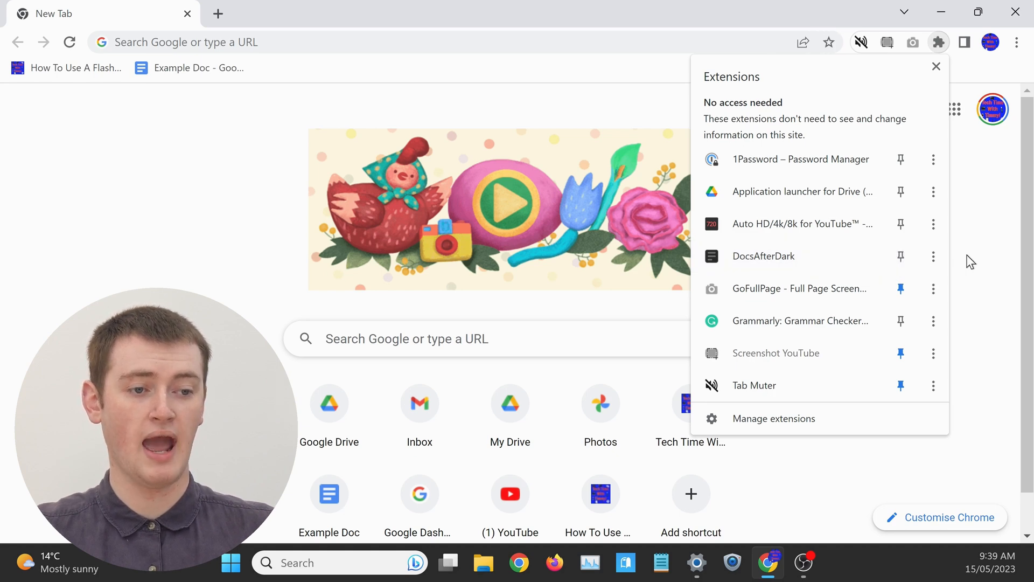
pyautogui.click(936, 65)
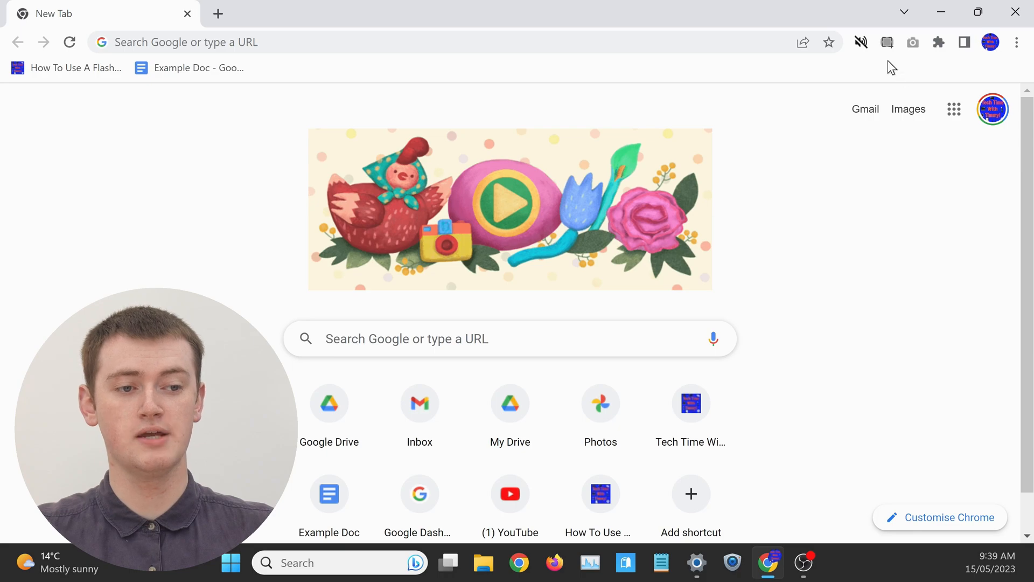